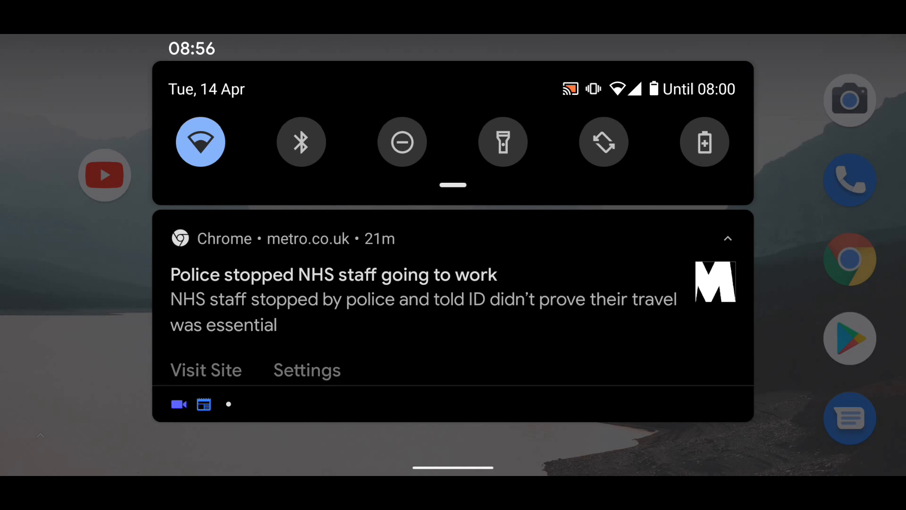
Dismiss the notification shade to reveal the app drawer
{"action": "left_click", "coordinate": [471, 455]}
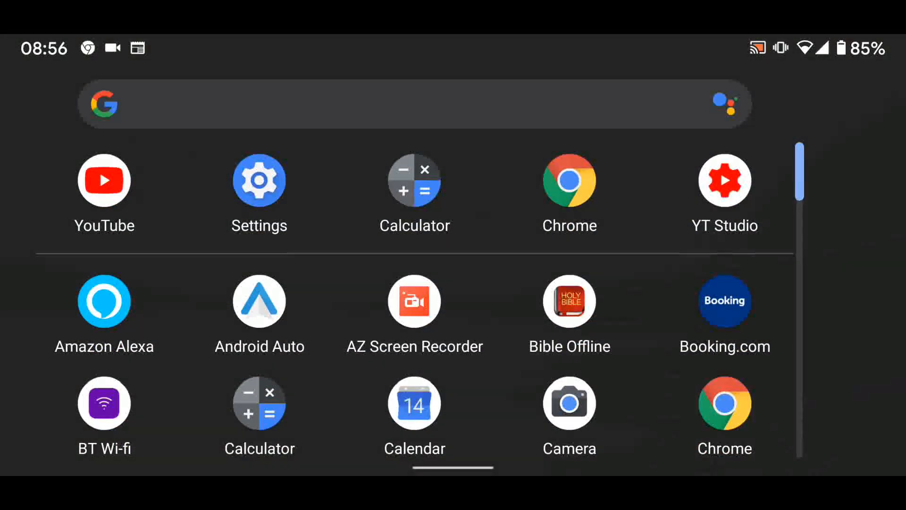
Launch Settings from the app drawer and go to Apps and notifications
{"action": "left_click", "coordinate": [259, 180]}
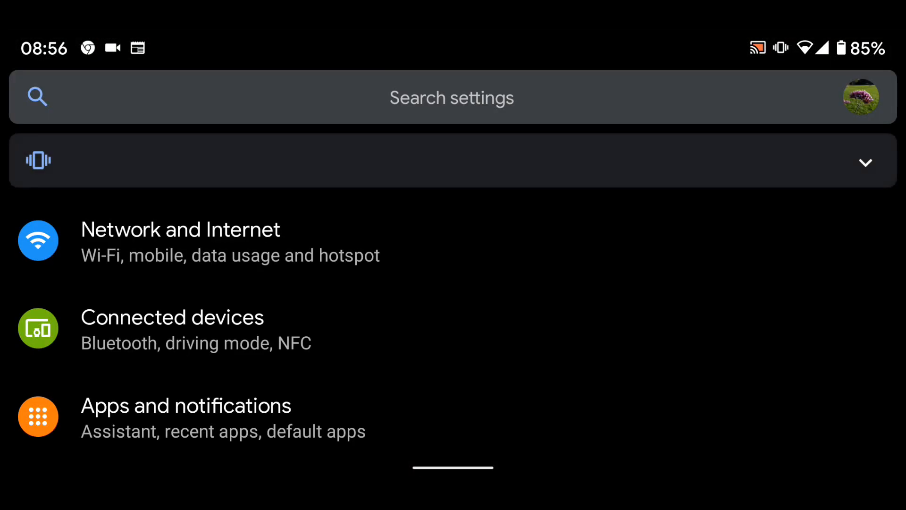
{"action": "left_click", "coordinate": [349, 420]}
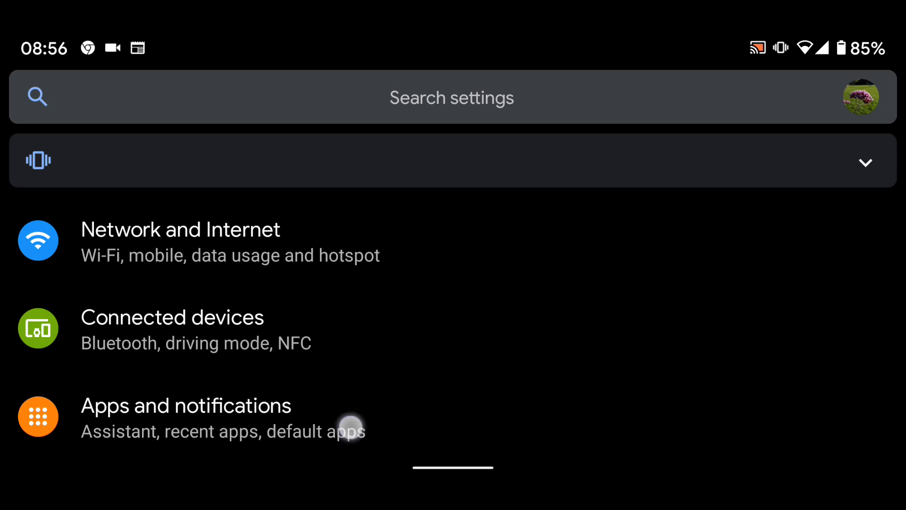
{"action": "left_click", "coordinate": [186, 417]}
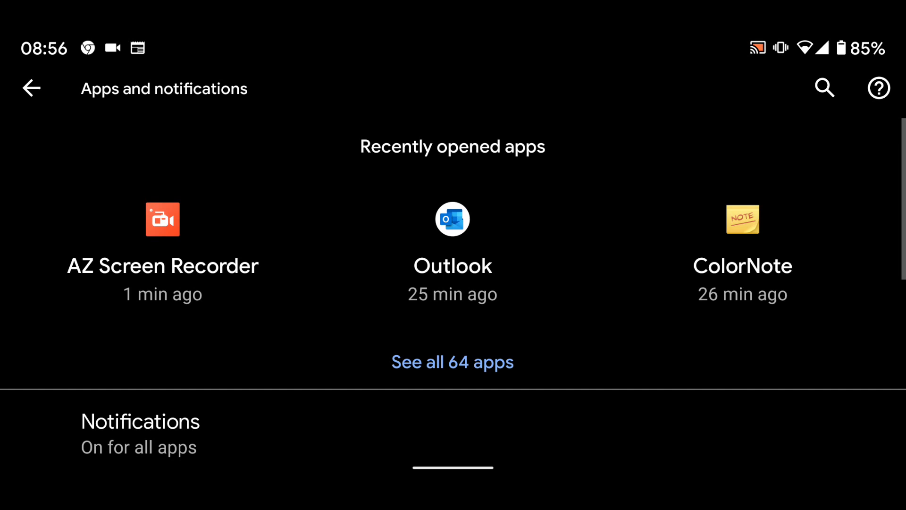
On the Notifications page, switch off the Google notifications toggle
{"action": "left_click", "coordinate": [268, 431]}
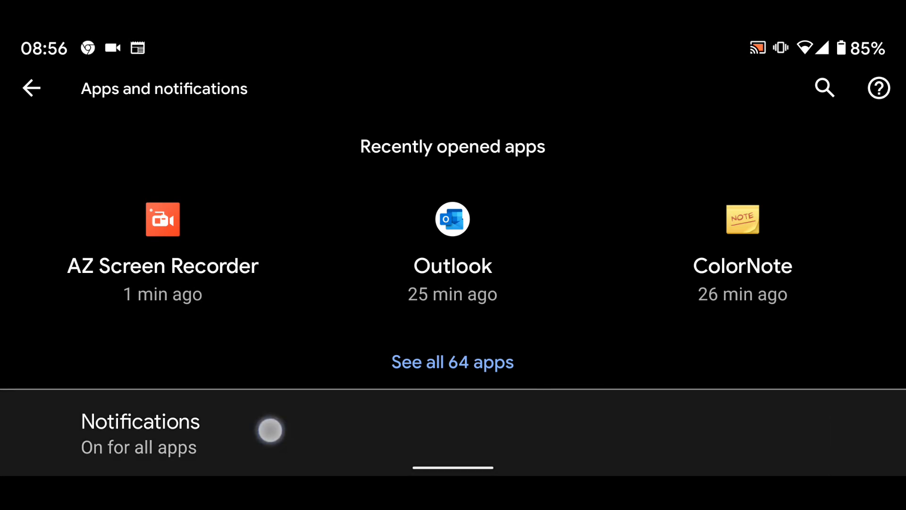
{"action": "left_click", "coordinate": [140, 431]}
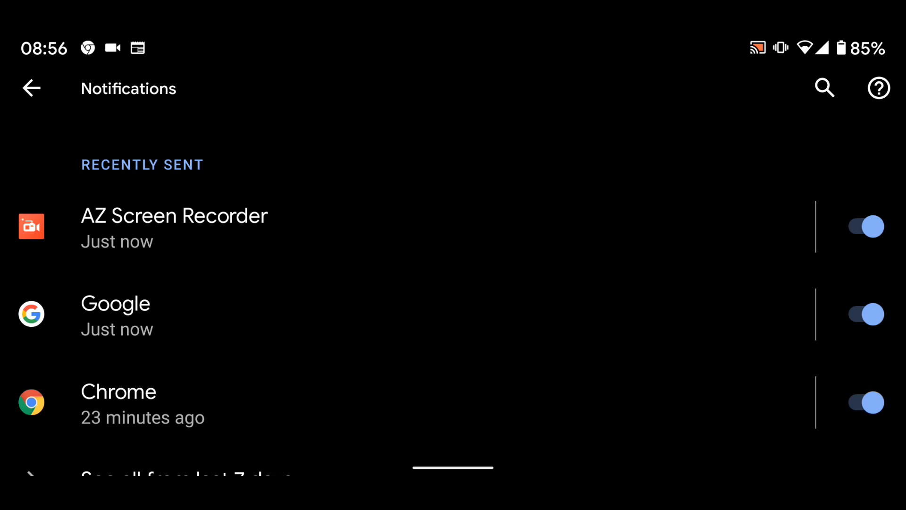
{"action": "left_click", "coordinate": [865, 314]}
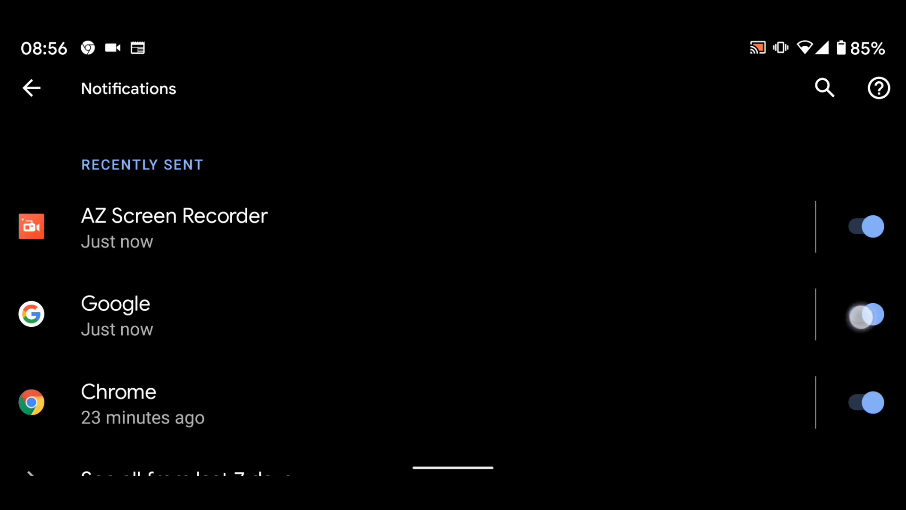